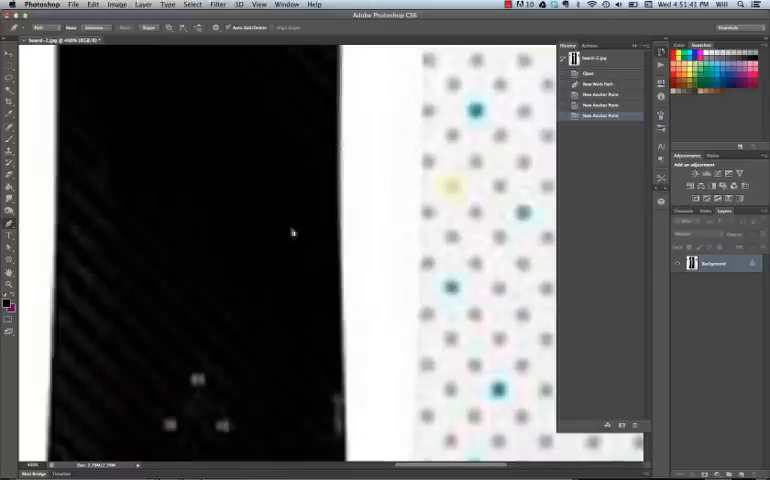
pyautogui.moveTo(344, 418)
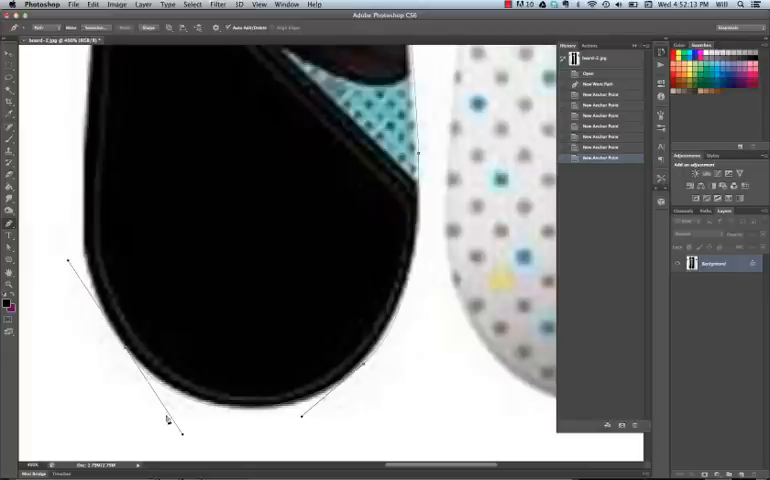
pyautogui.moveTo(136, 284)
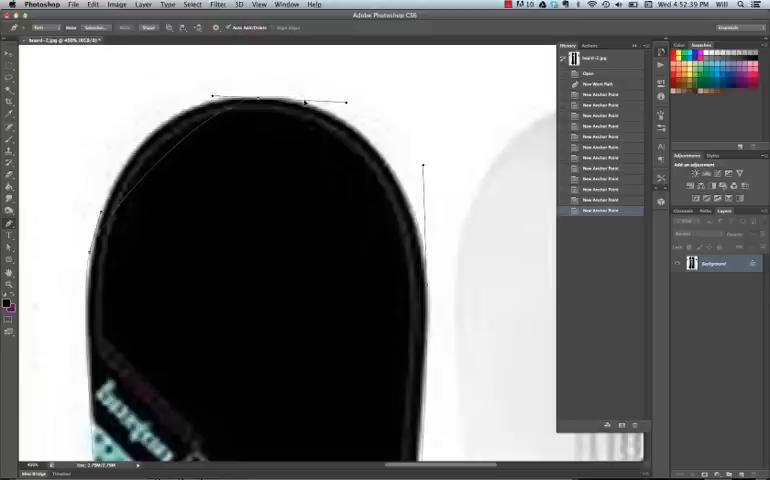
# Add an anchor point on the snowboard's top curve to continue the outline path
pyautogui.click(258, 104)
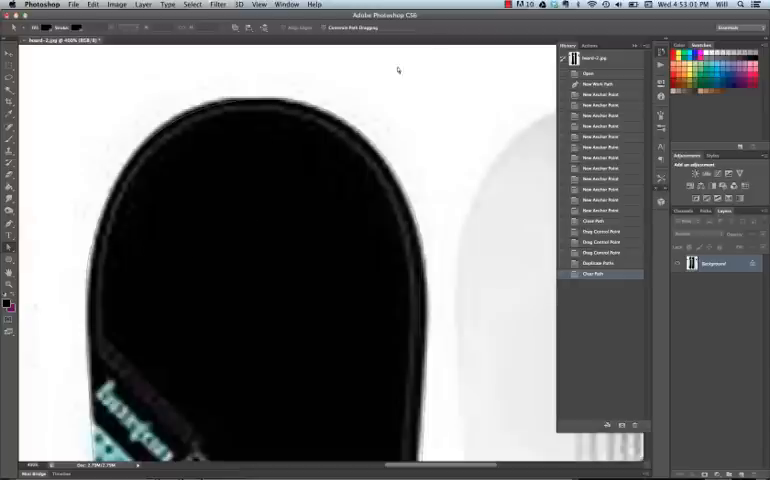
pyautogui.moveTo(310, 130)
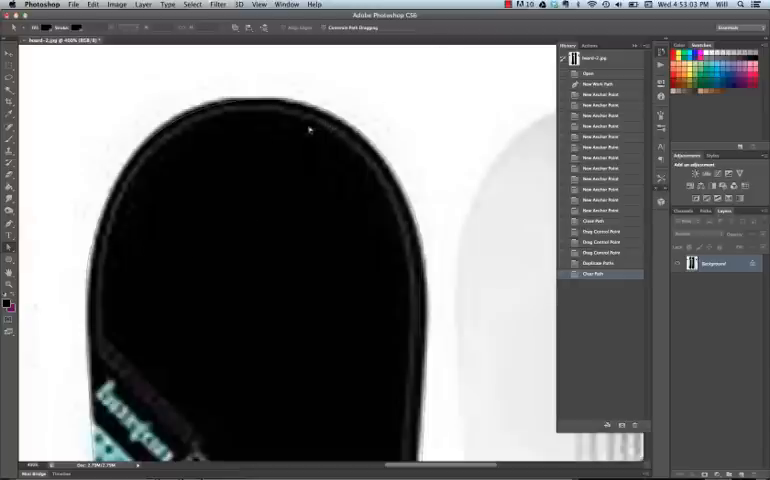
pyautogui.moveTo(10, 244)
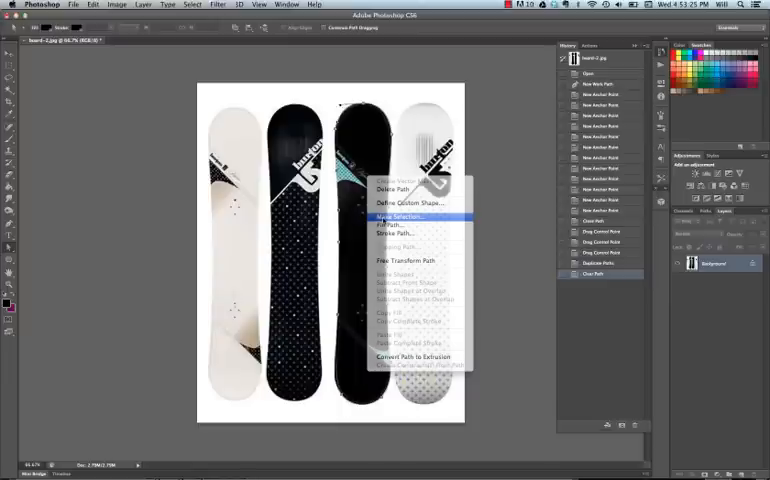
# Convert the traced snowboard path into an active selection
pyautogui.click(400, 216)
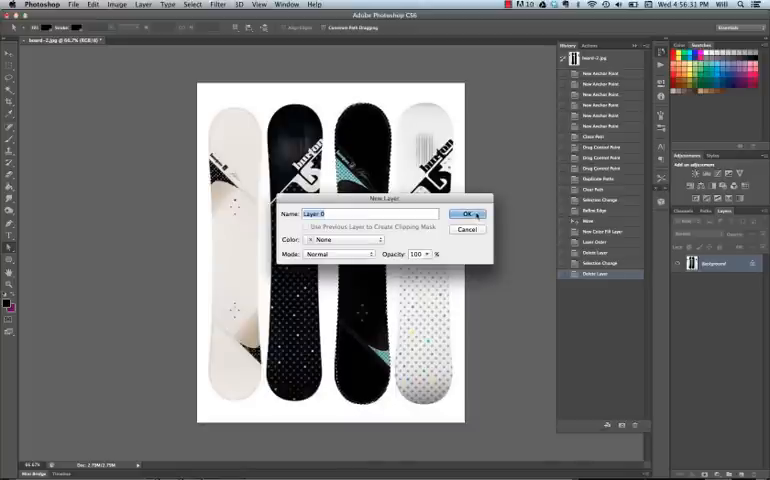
# Confirm the new layer so the black snowboard sits isolated on transparency
pyautogui.click(468, 214)
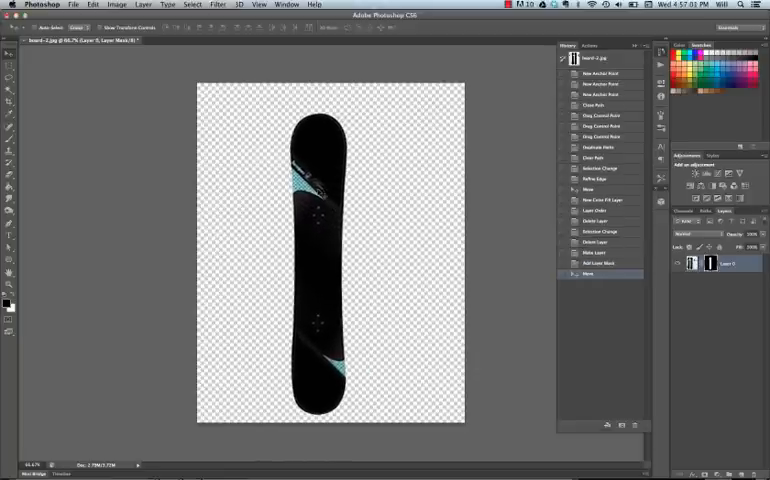
# Add a Solid Color fill layer and set its colour to red as the background
pyautogui.click(144, 4)
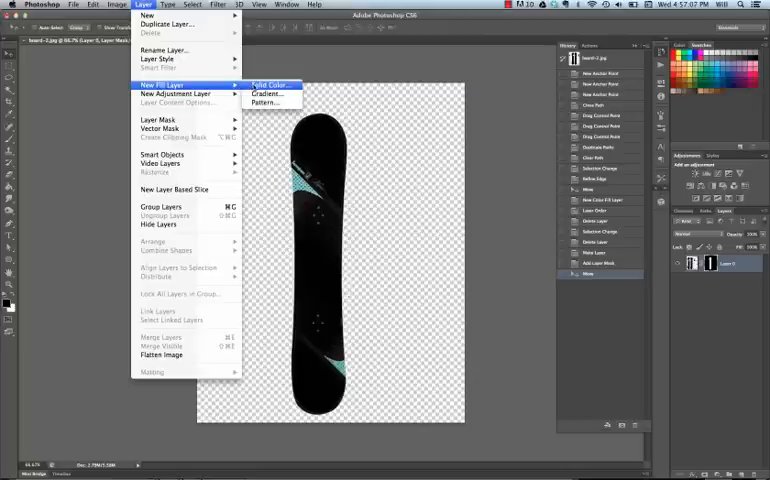
pyautogui.click(268, 84)
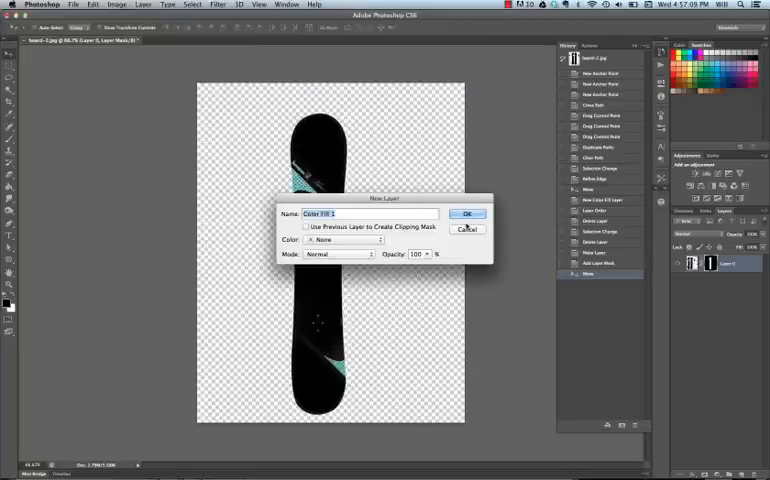
pyautogui.click(468, 212)
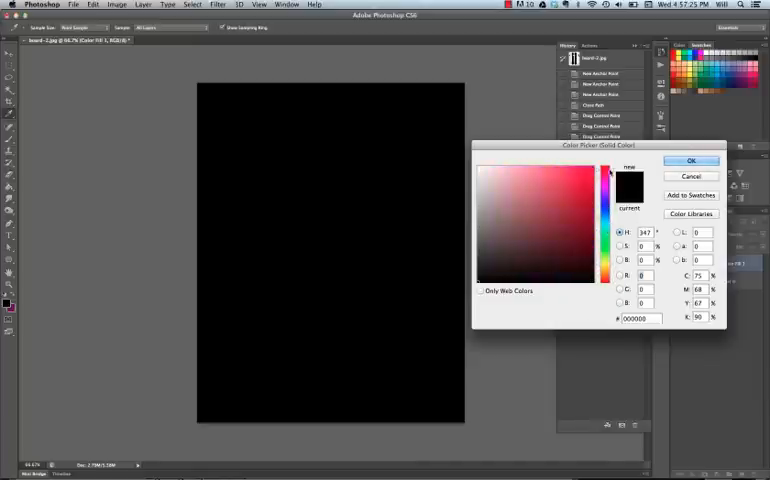
pyautogui.click(576, 264)
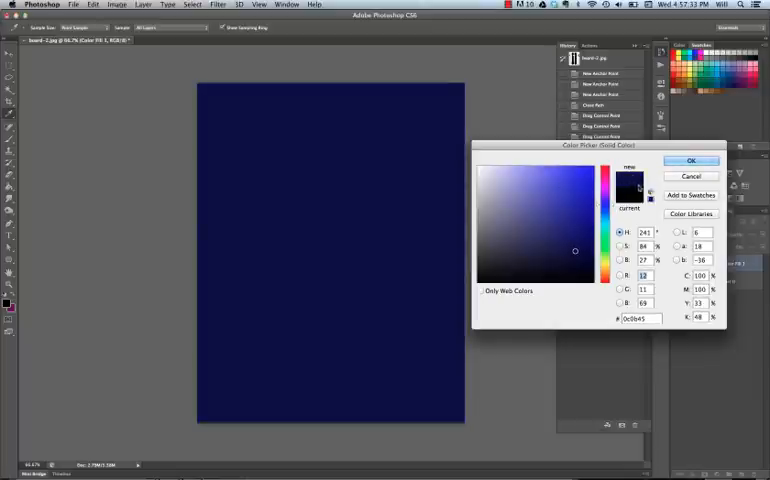
pyautogui.click(692, 160)
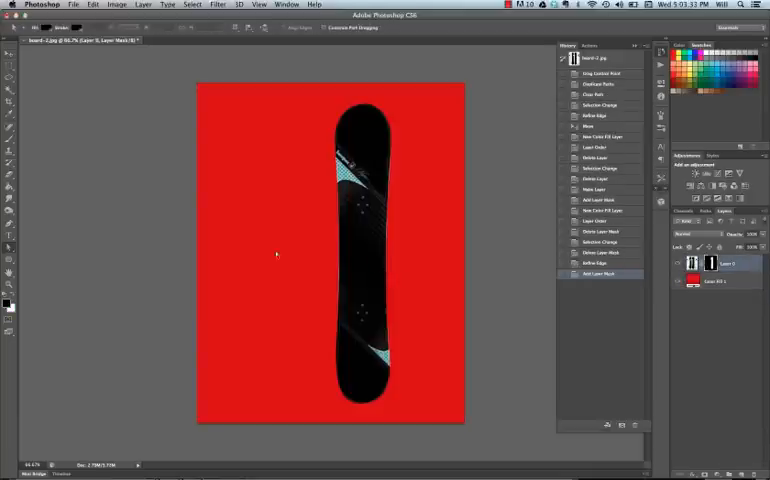
pyautogui.moveTo(108, 162)
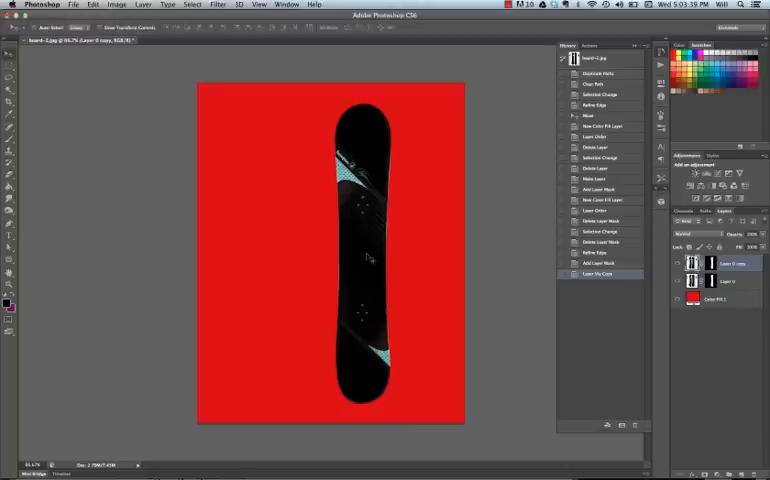
# Alt-drag a duplicate of the snowboard beside the original on the red background
pyautogui.moveTo(360, 250); pyautogui.dragTo(290, 256)
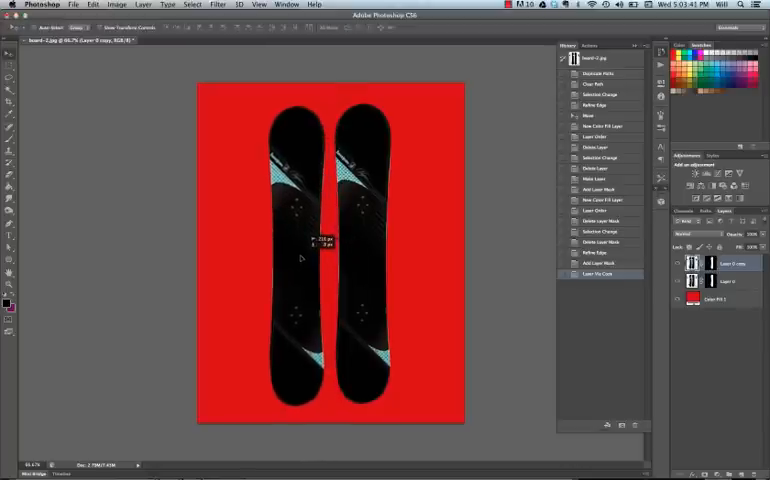